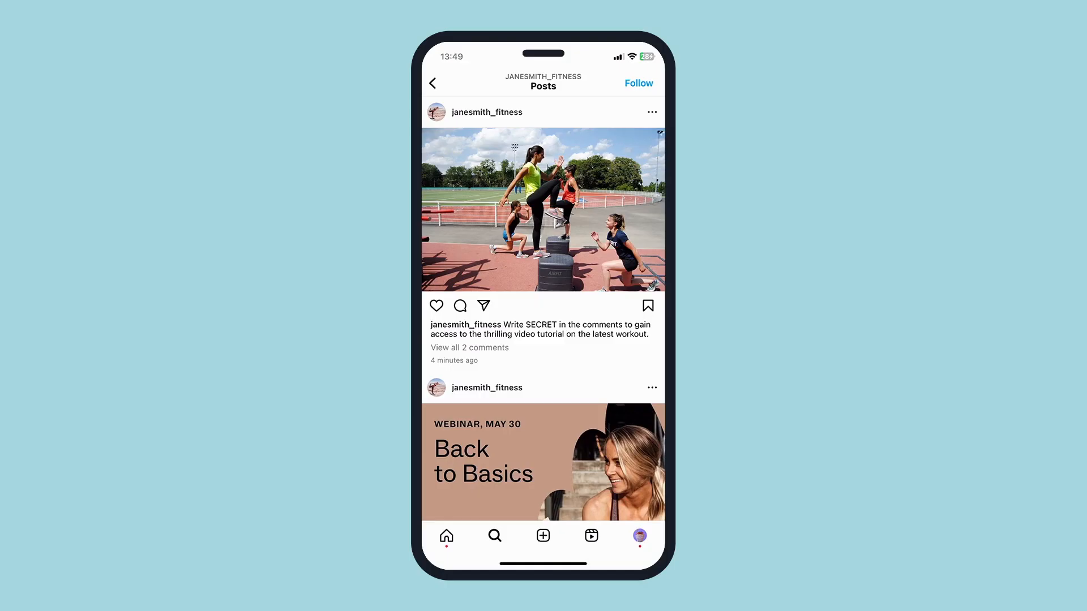
Comment SECRET on the workout post, view the tutorial DM, then open Manychat's comment trigger
click(459, 306)
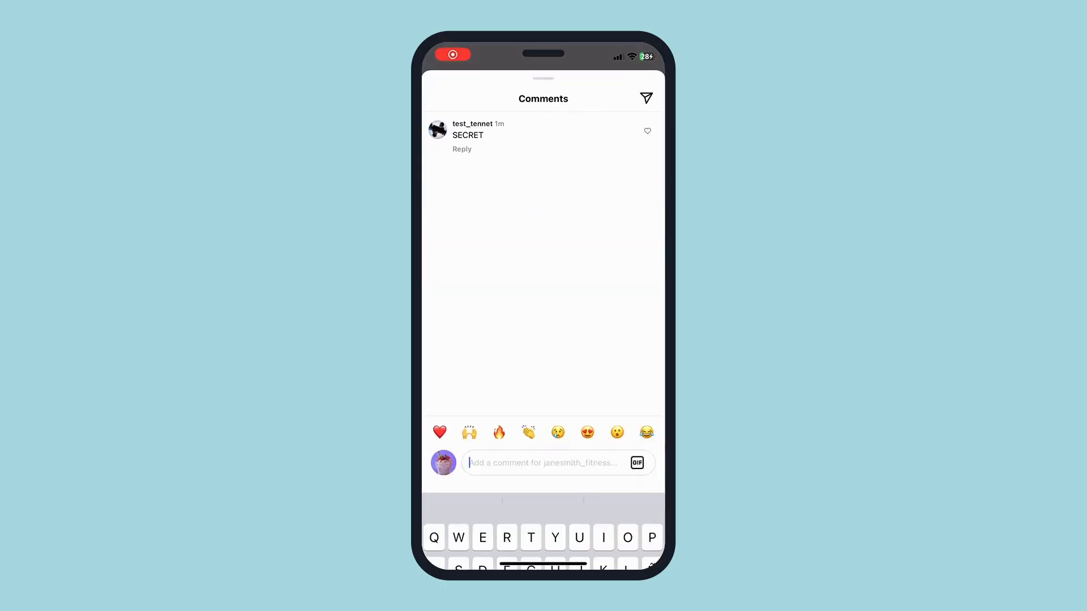
text(SEC)
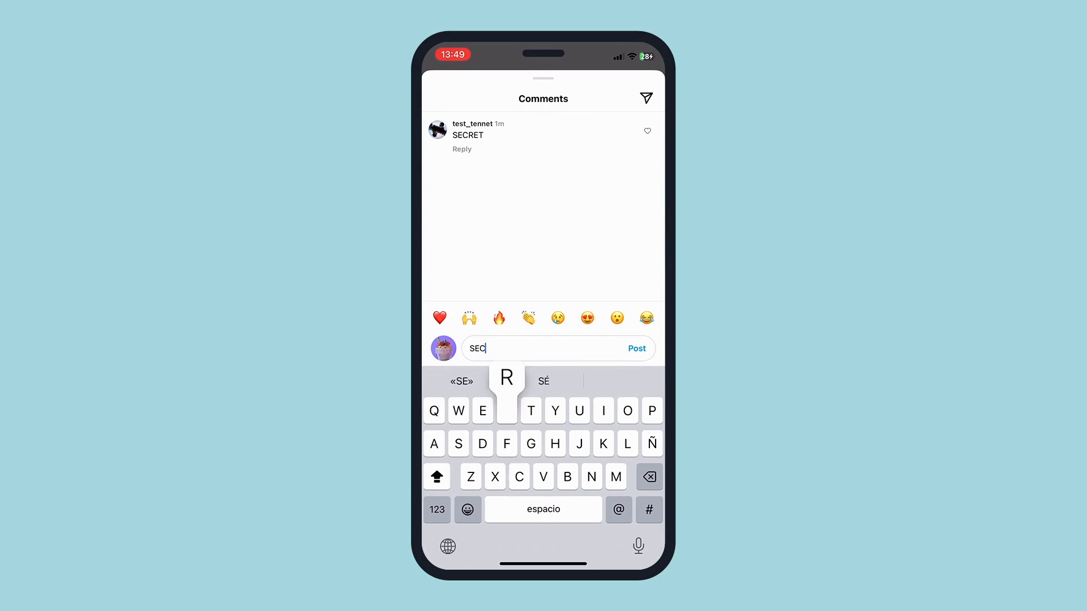
click(635, 348)
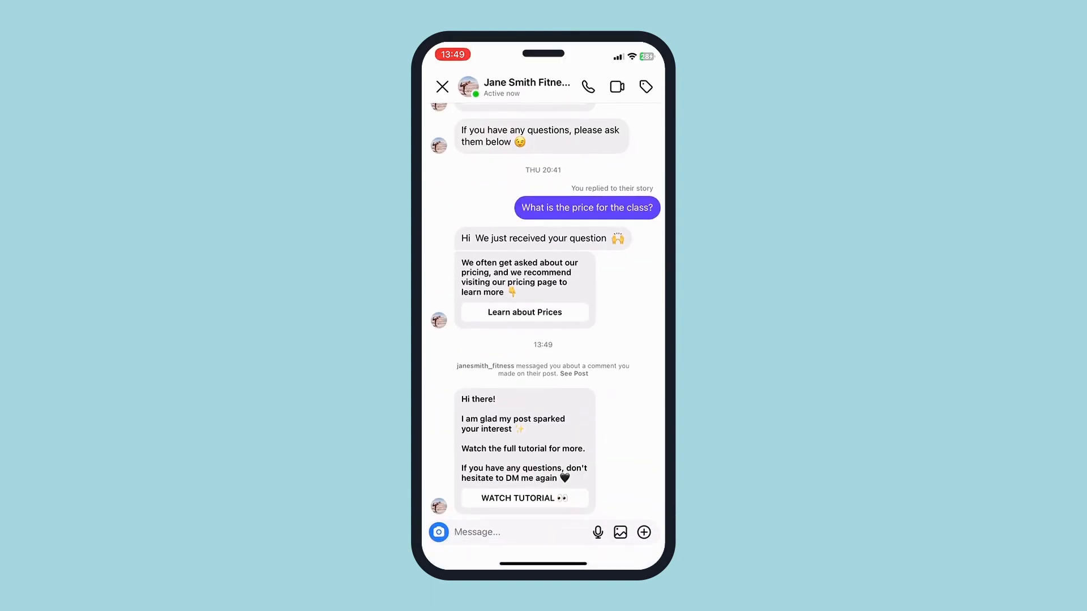
click(522, 498)
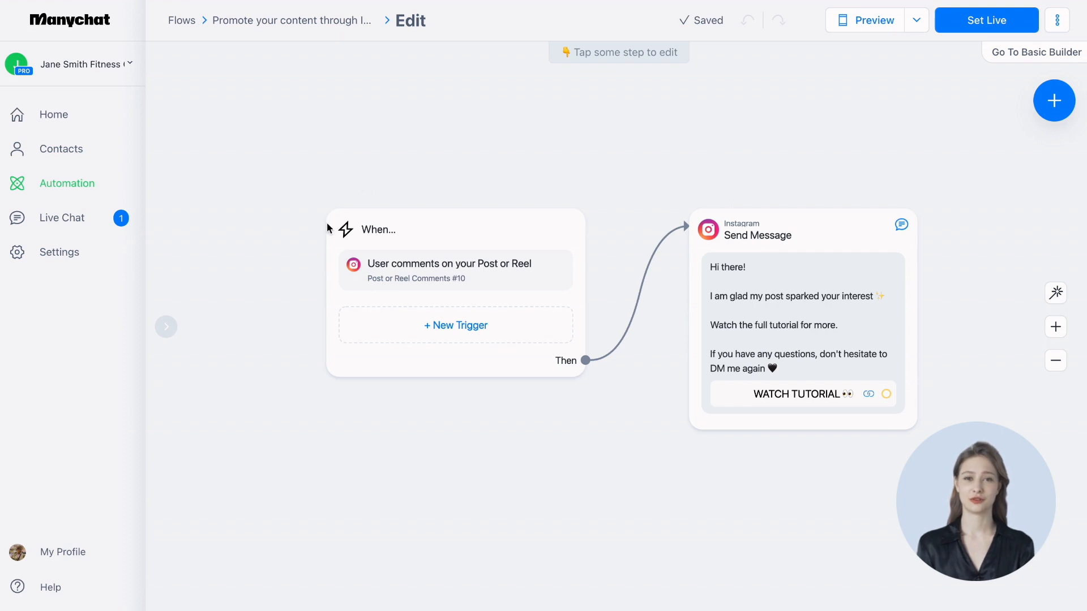
mouse_move(519, 189)
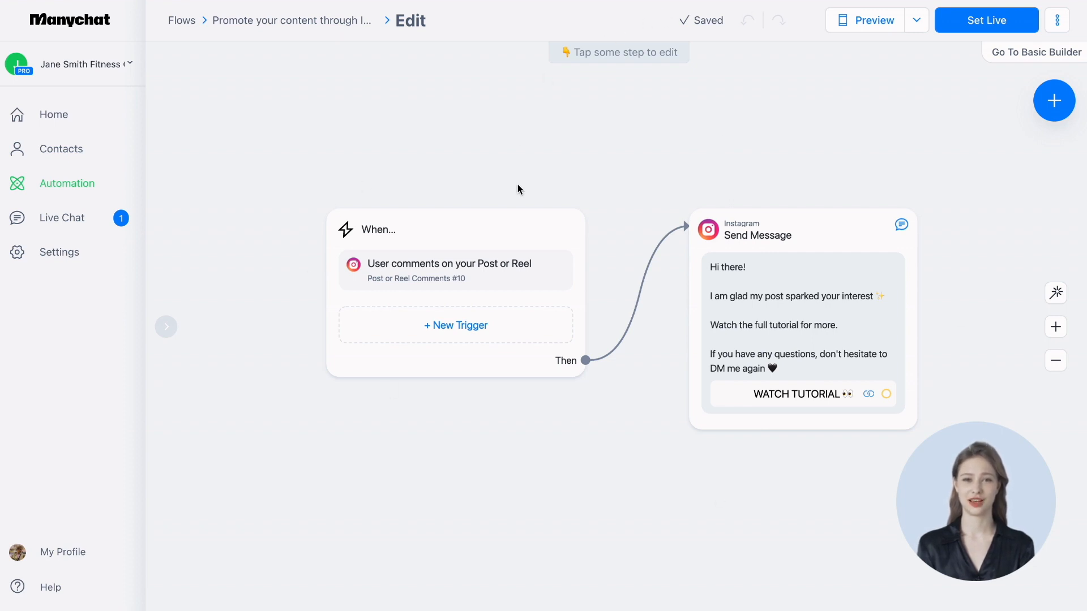
click(455, 271)
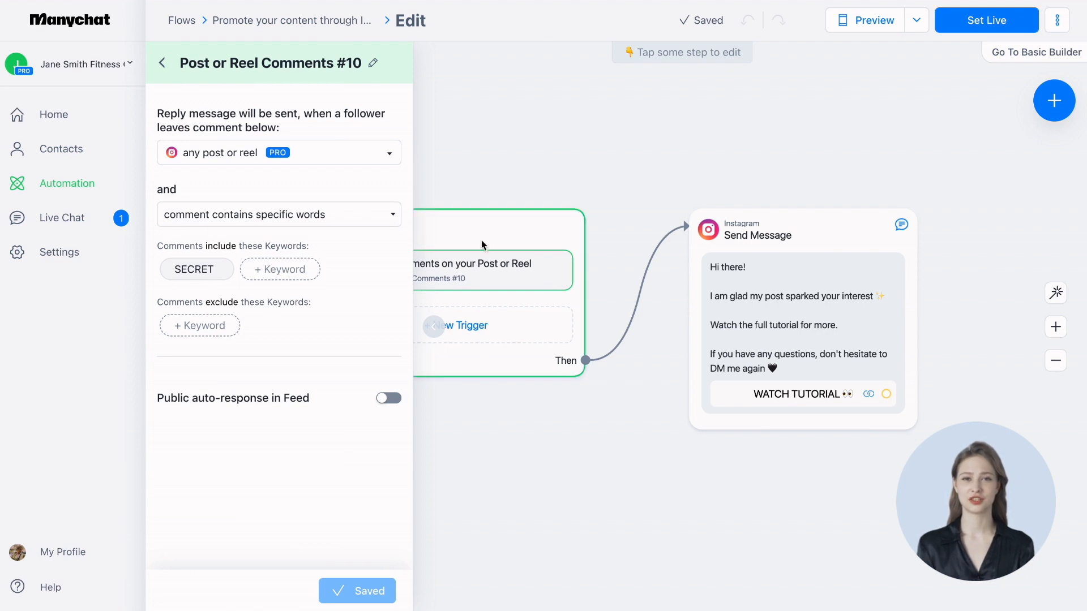
click(389, 152)
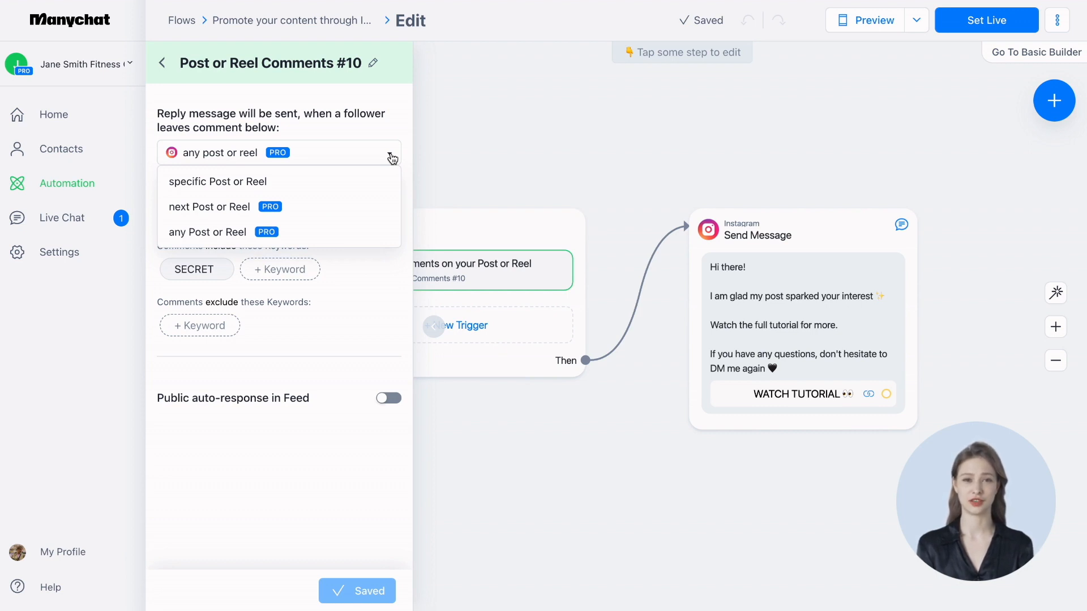
mouse_move(383, 232)
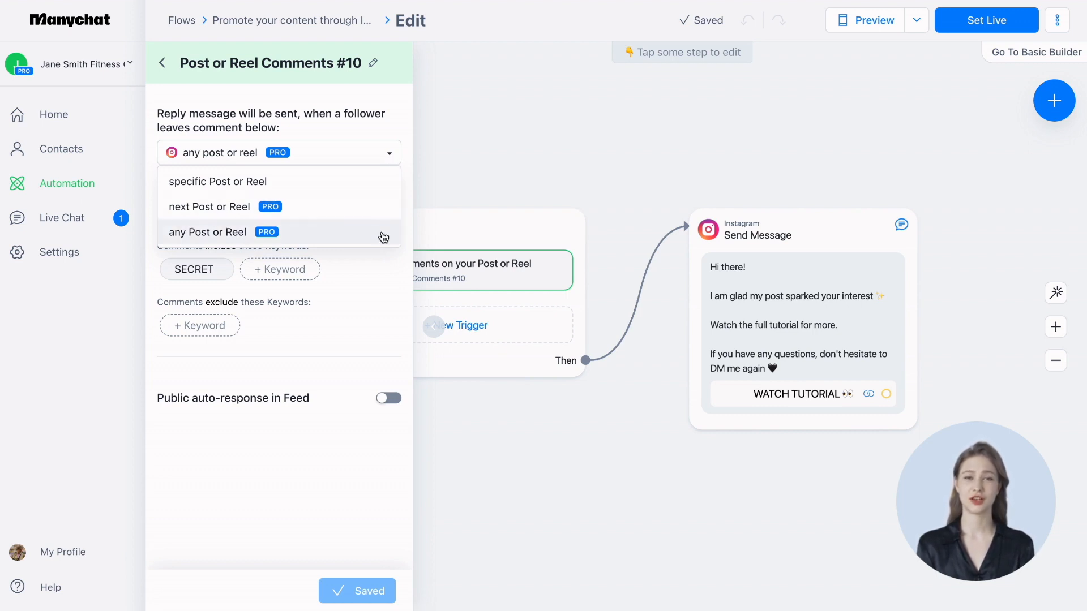
mouse_move(405, 131)
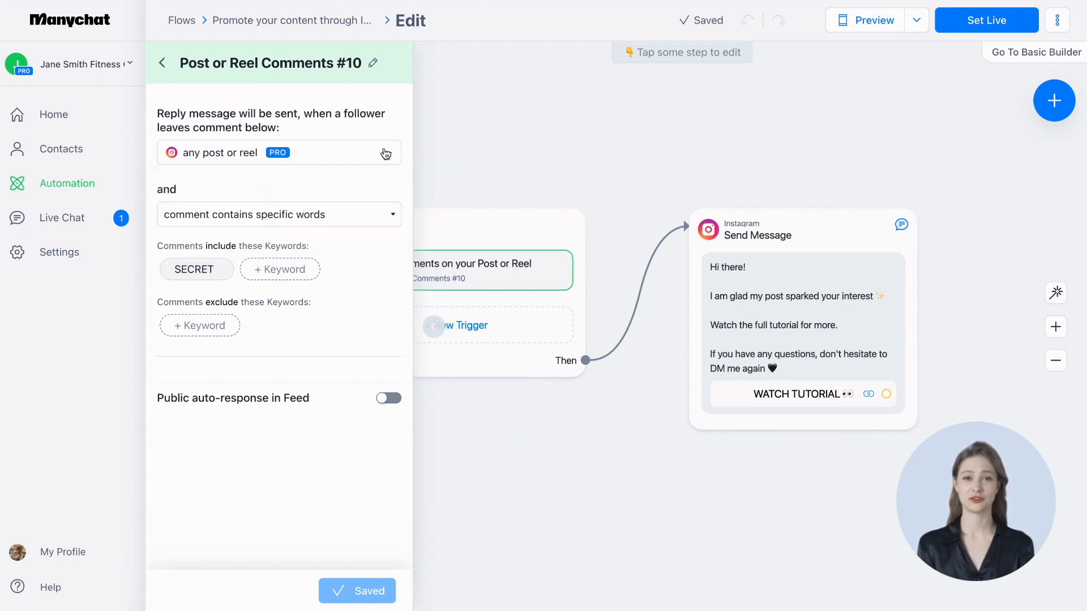
click(279, 152)
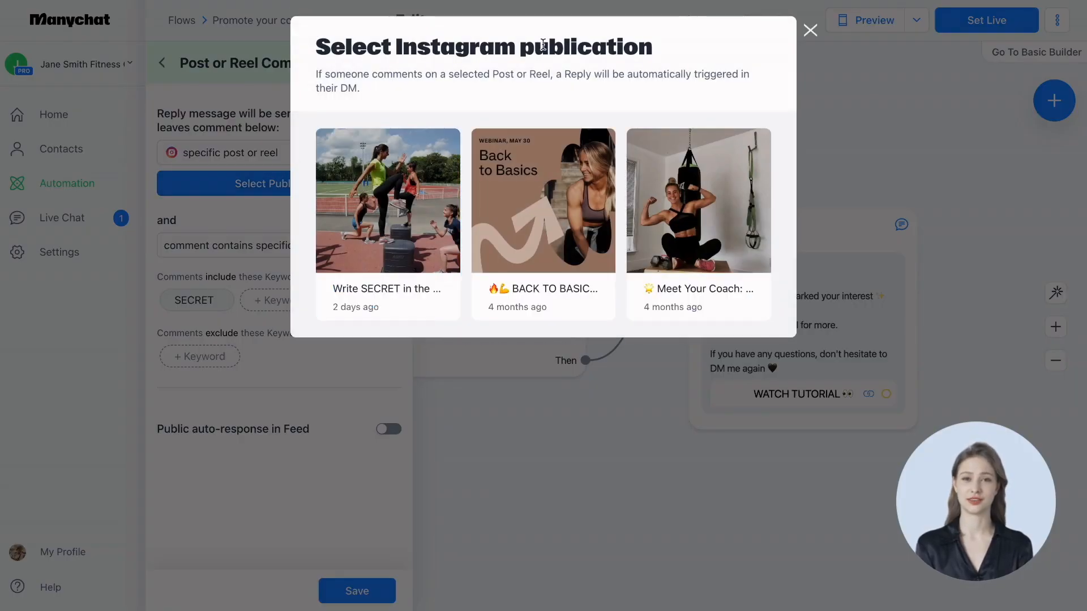
click(809, 31)
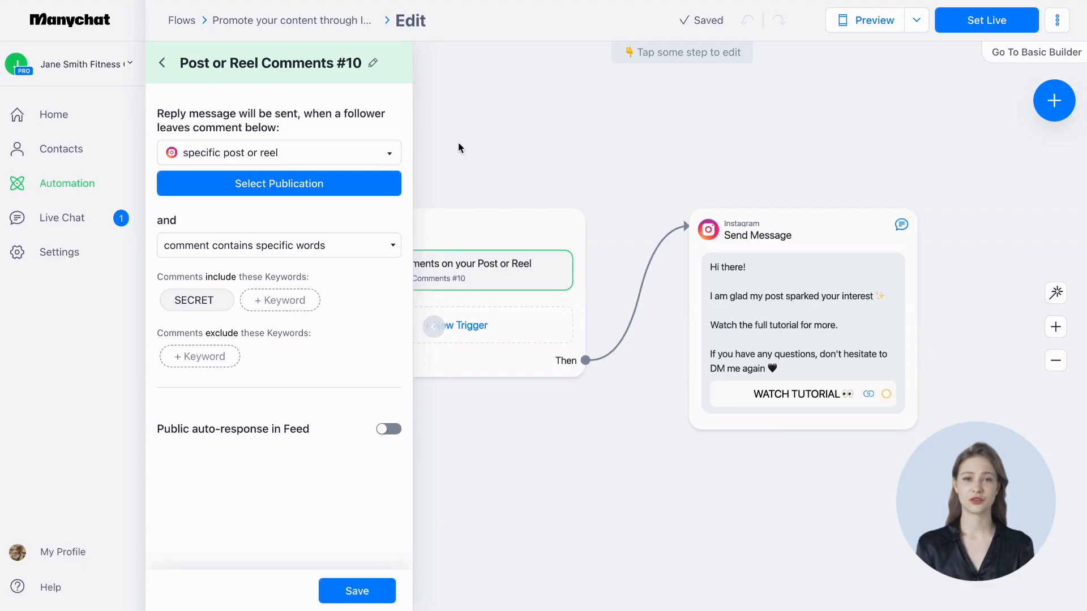
click(278, 152)
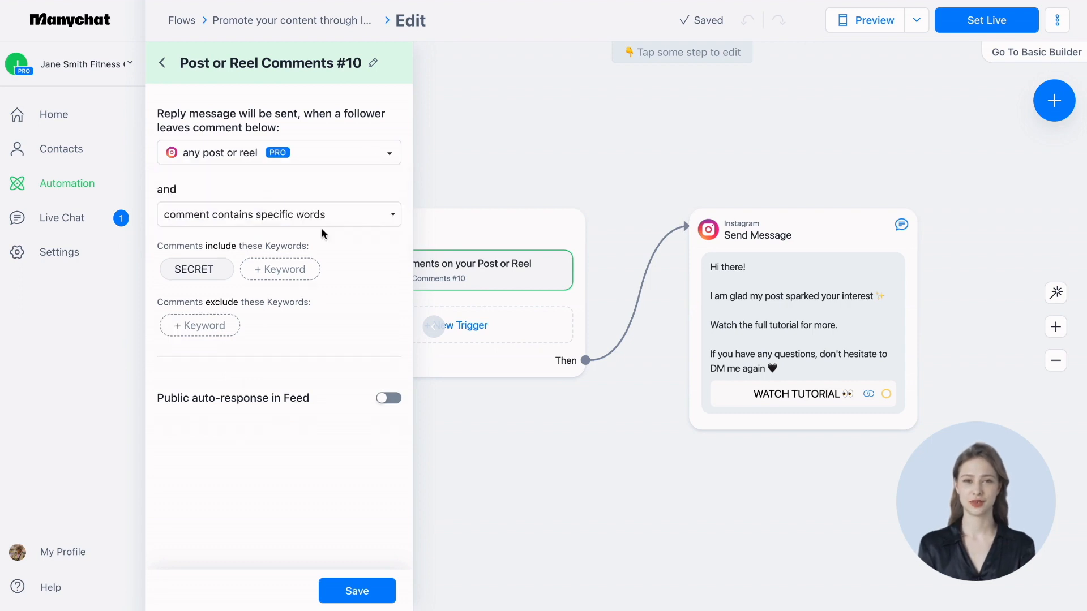
click(278, 214)
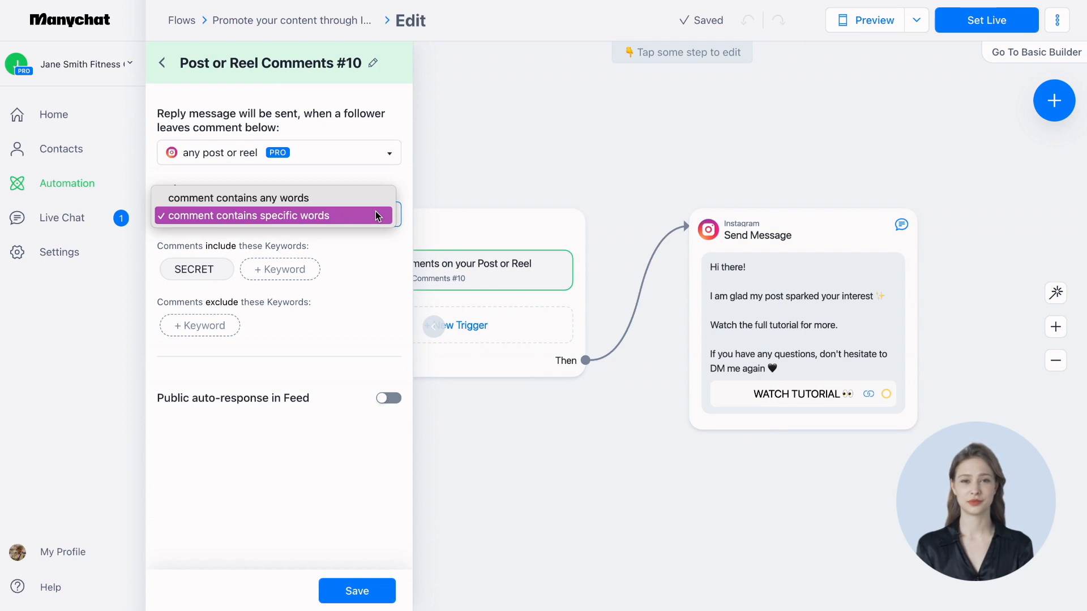
click(271, 216)
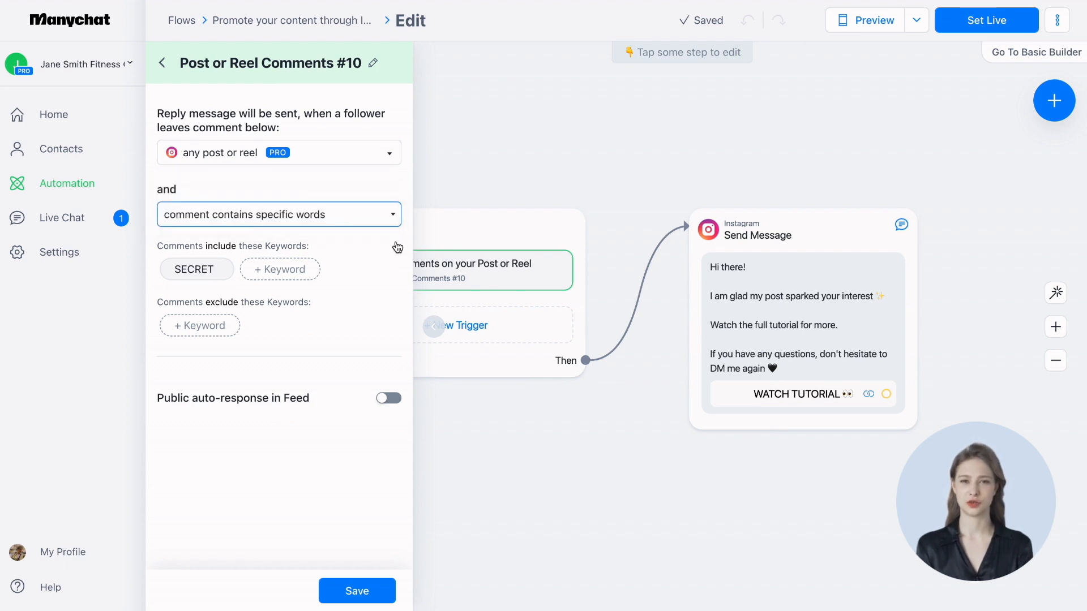
mouse_move(254, 219)
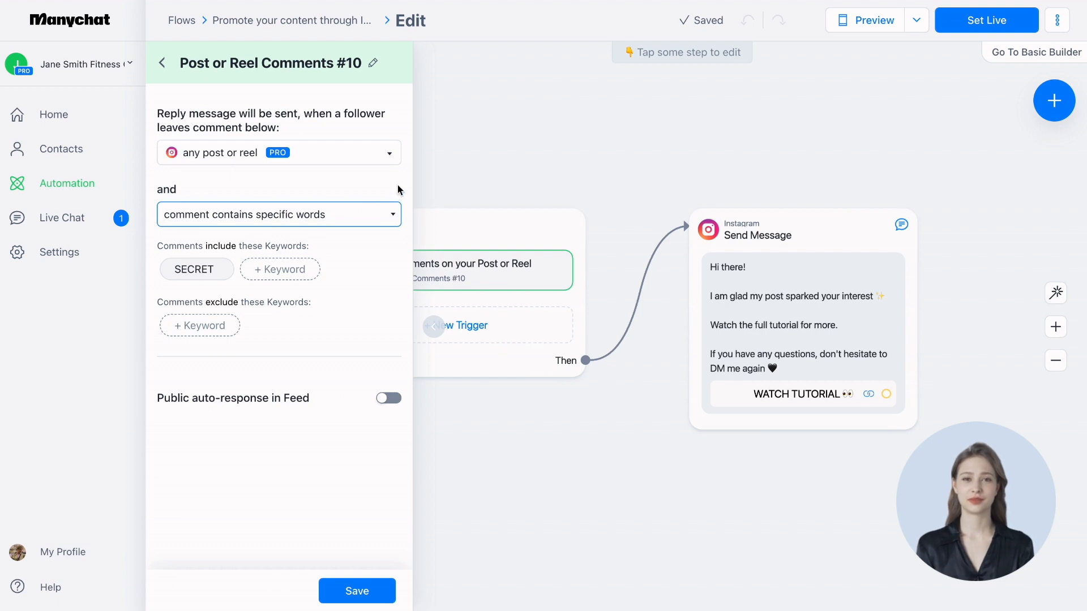
mouse_move(399, 201)
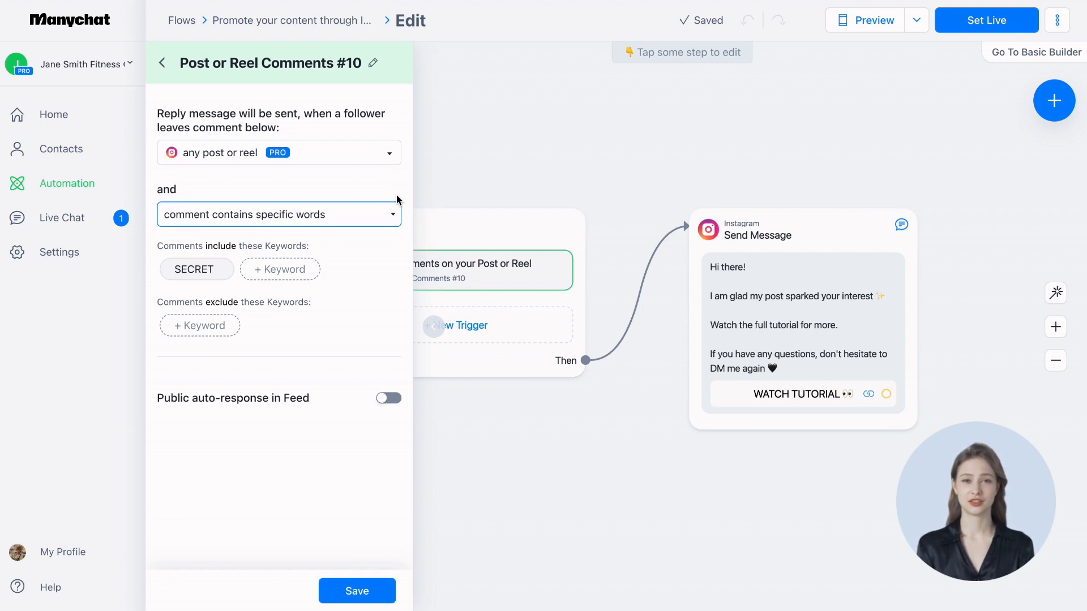
click(277, 214)
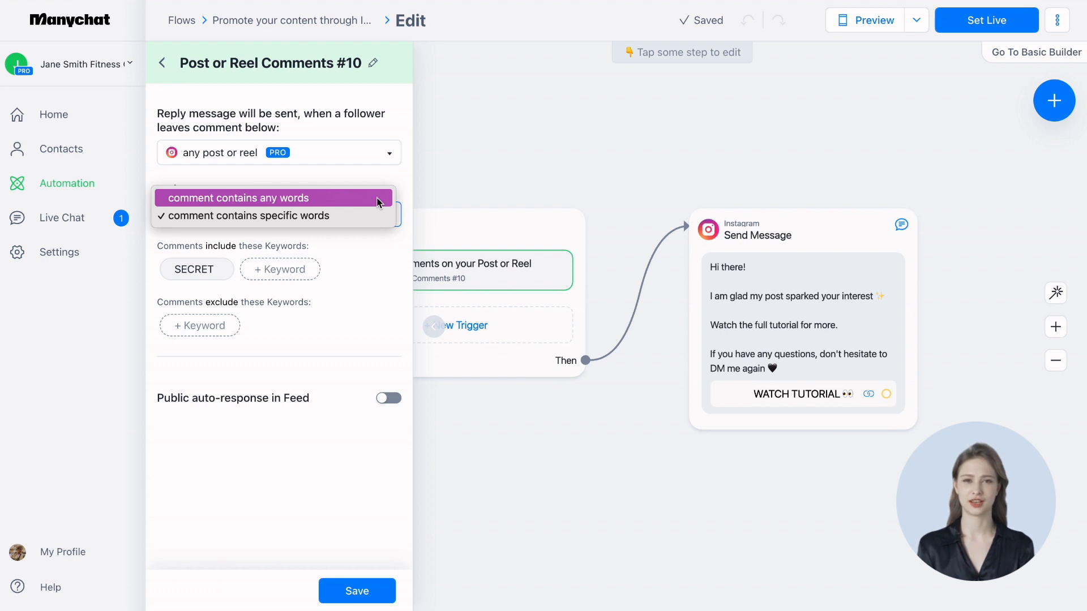
click(251, 216)
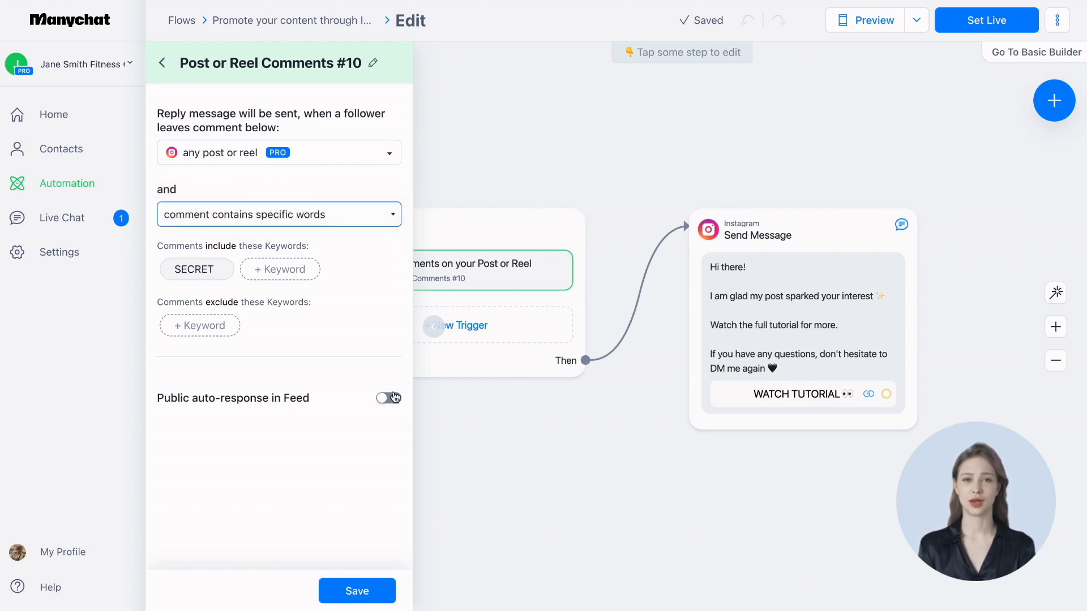
Try public feed auto-replies with a 😋 reply, switch them back off, and save the trigger
click(388, 398)
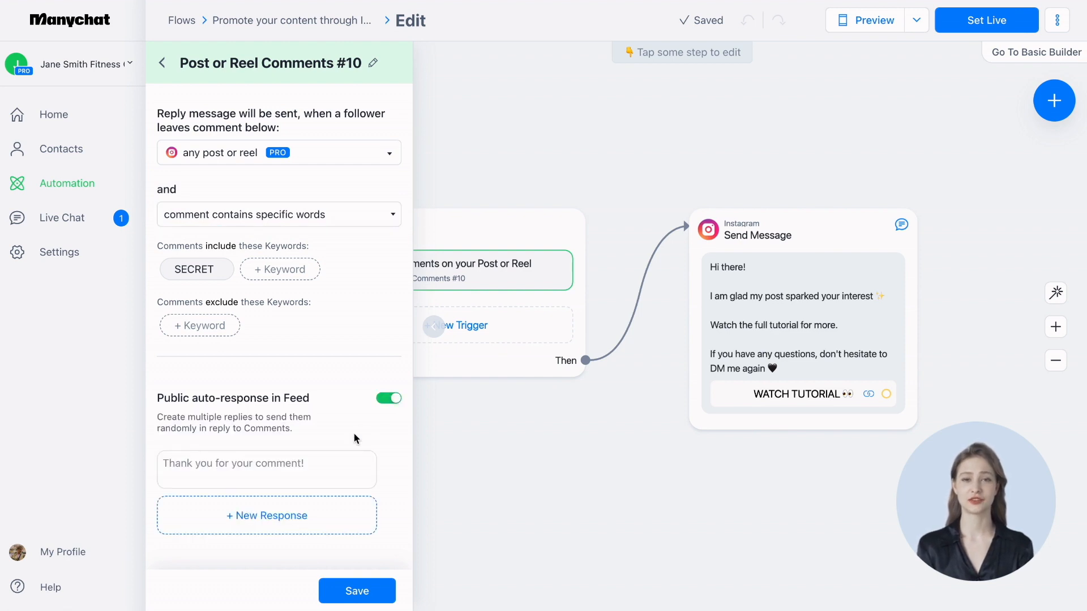
click(266, 469)
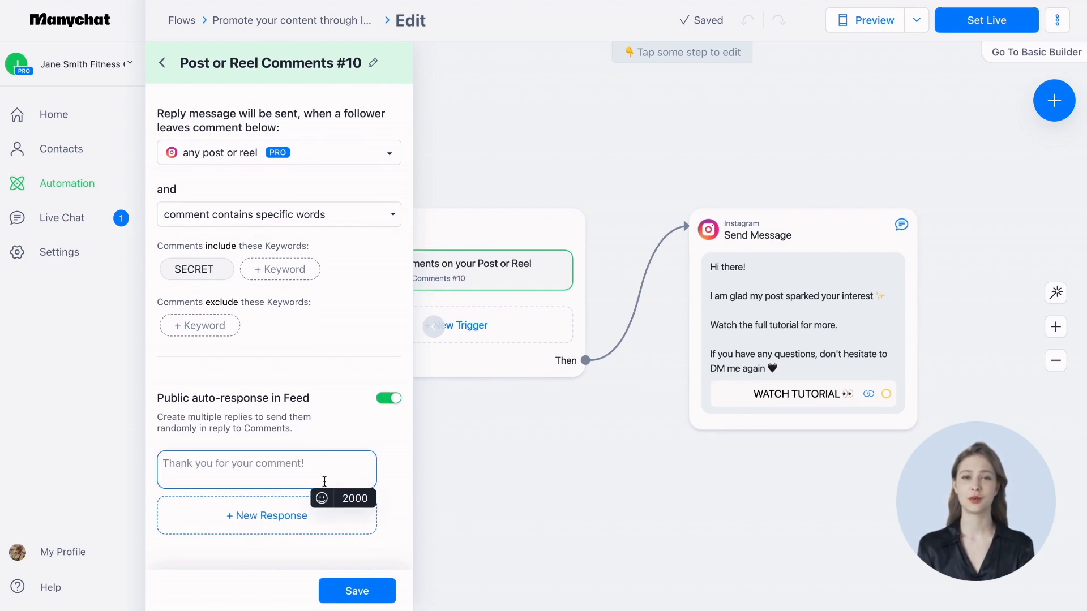
text(😋)
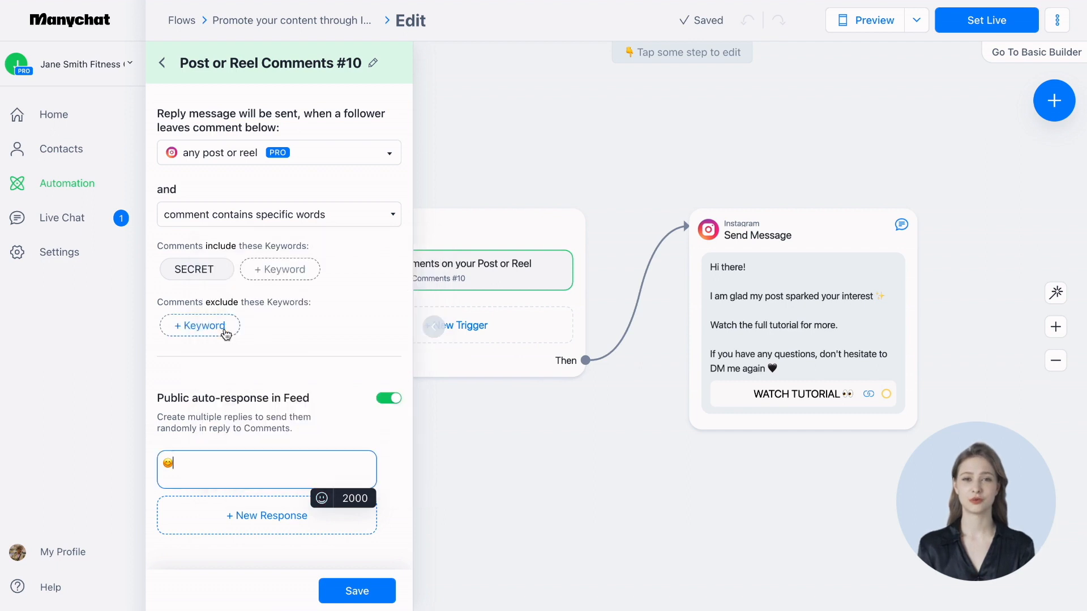
click(266, 515)
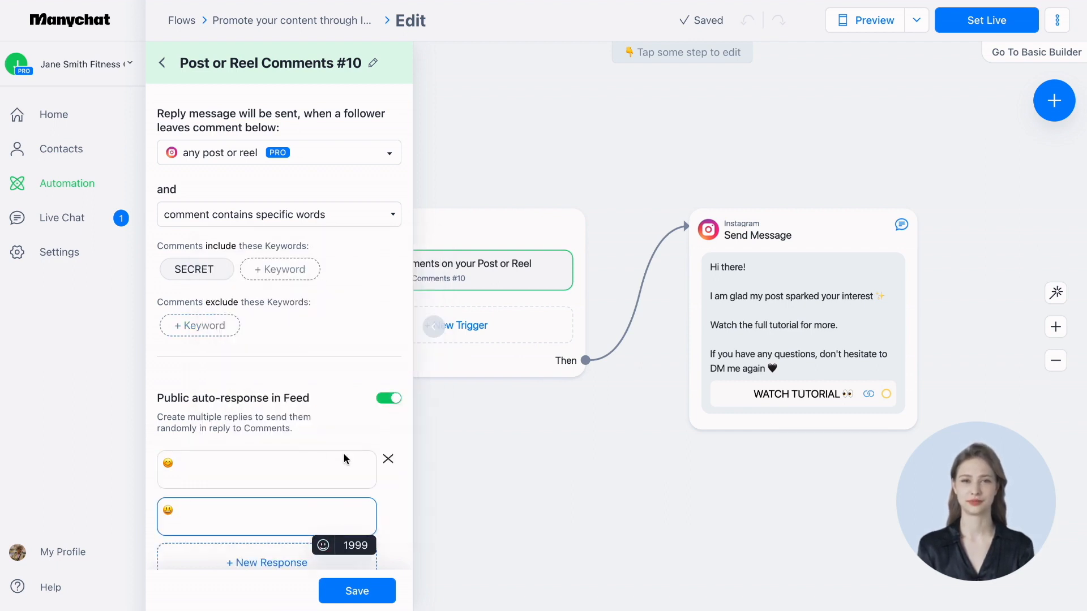
click(388, 397)
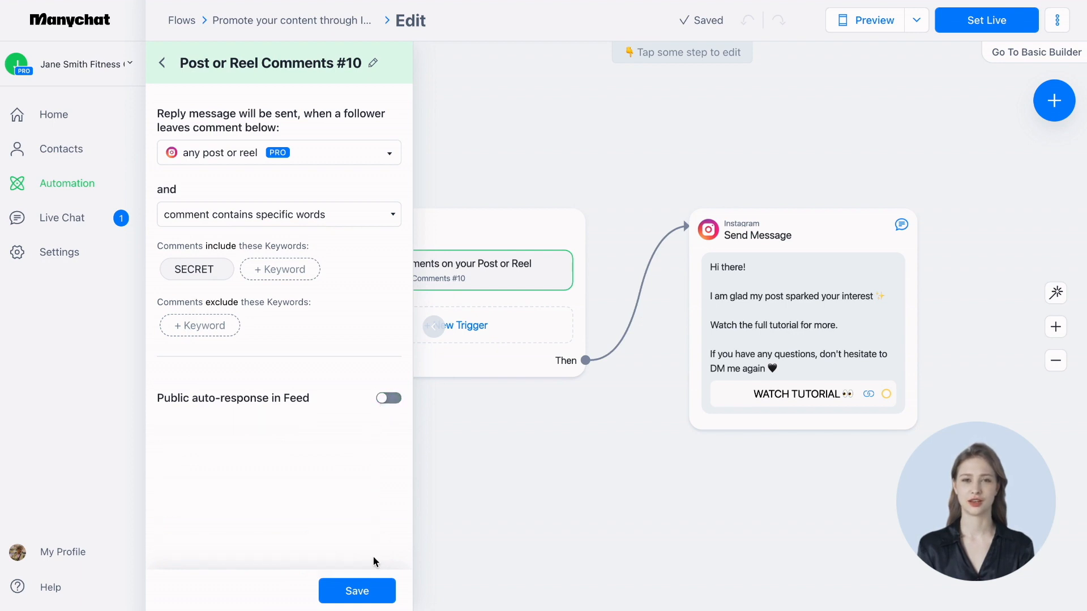
click(357, 591)
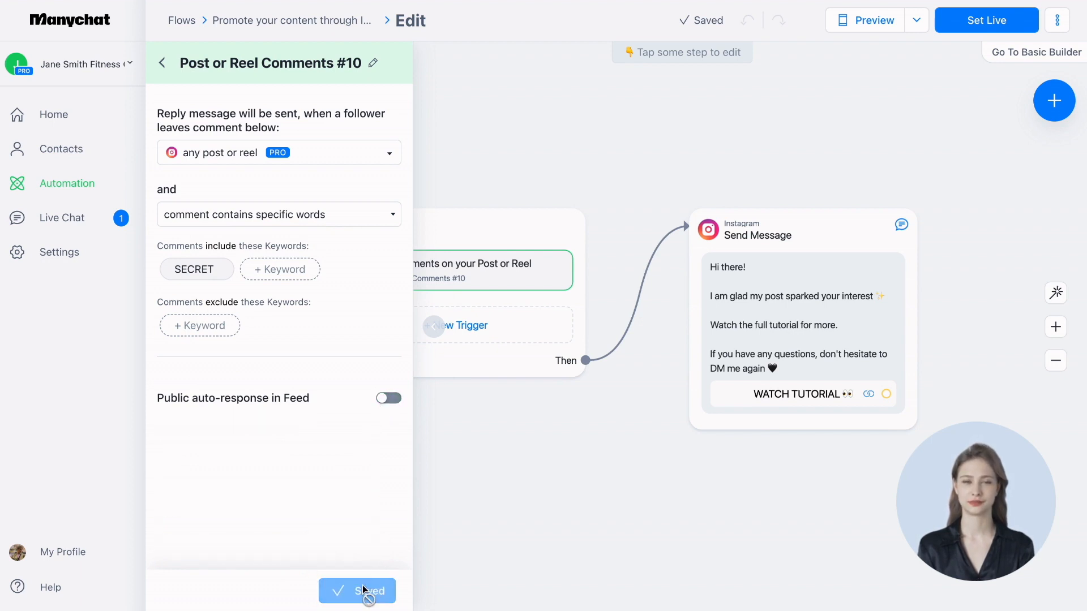
click(357, 591)
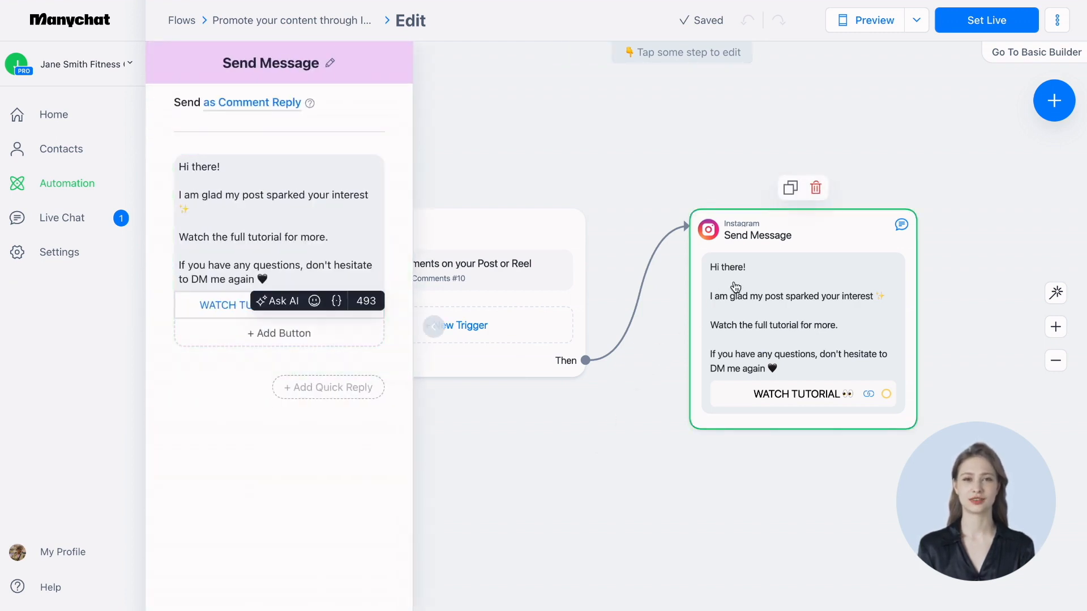
mouse_move(693, 290)
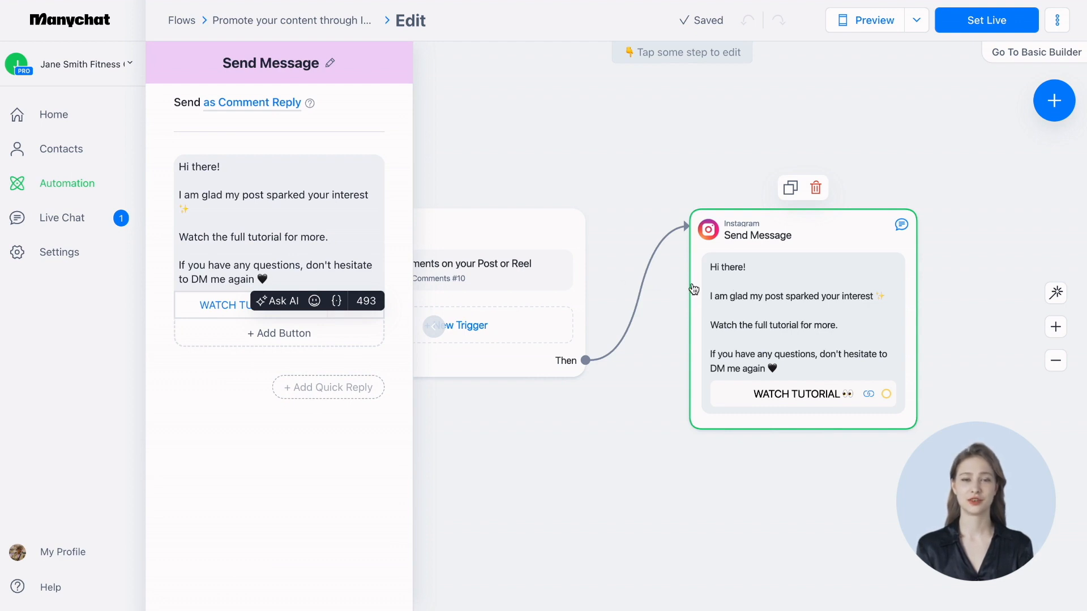
Replace 'there' in the DM greeting with the contact's First Name field
click(277, 222)
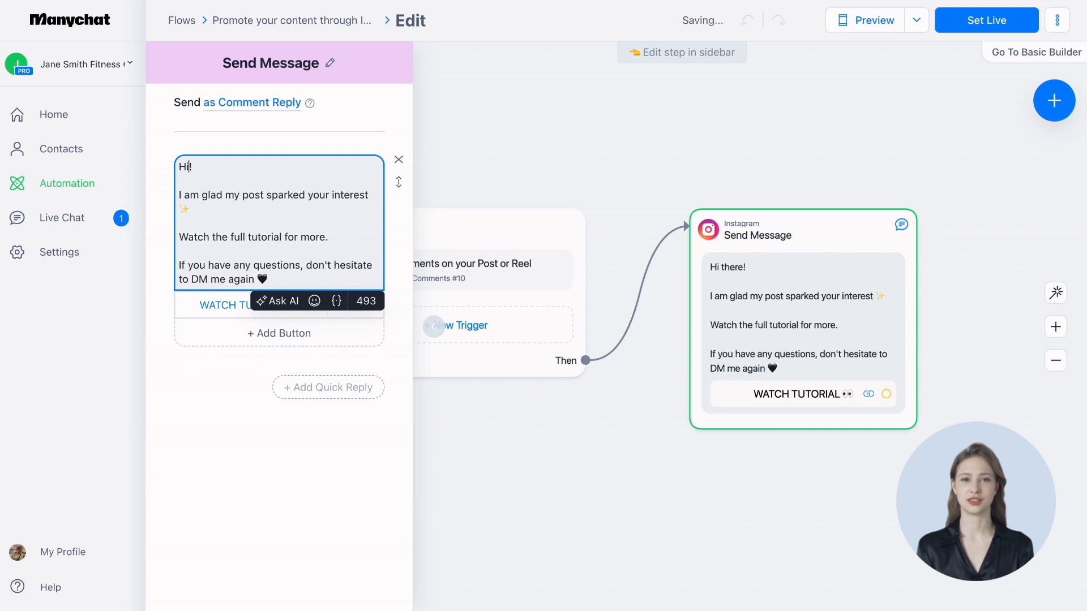
click(337, 301)
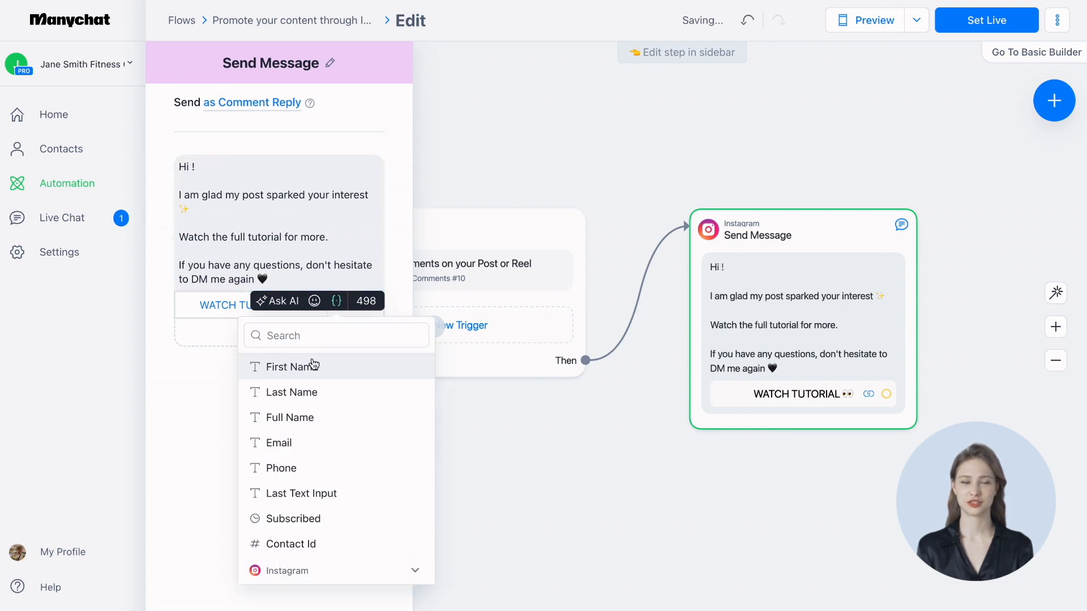
click(289, 366)
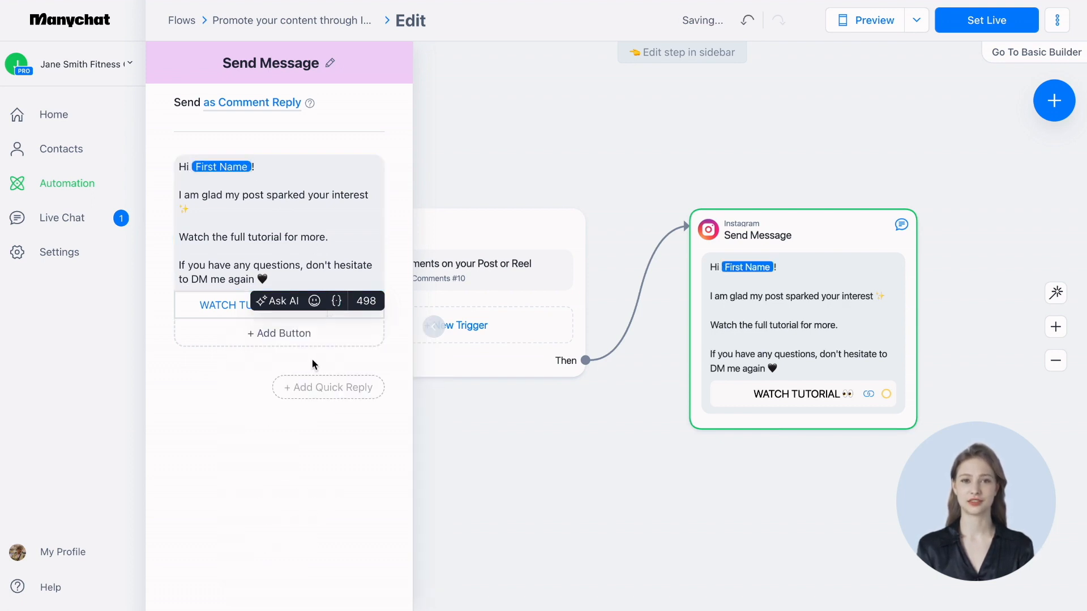
click(235, 306)
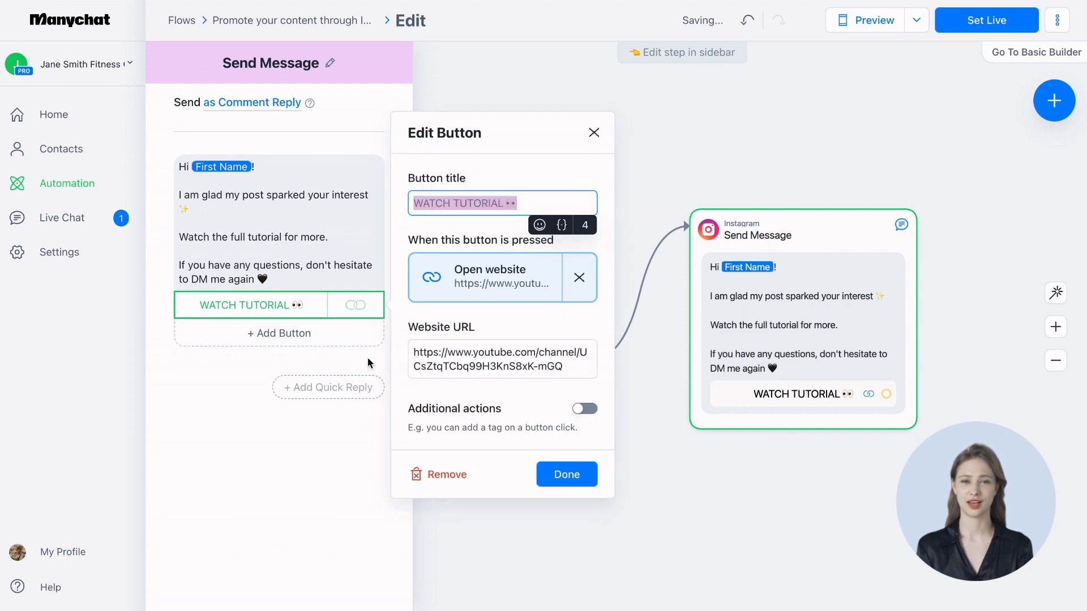
mouse_move(405, 311)
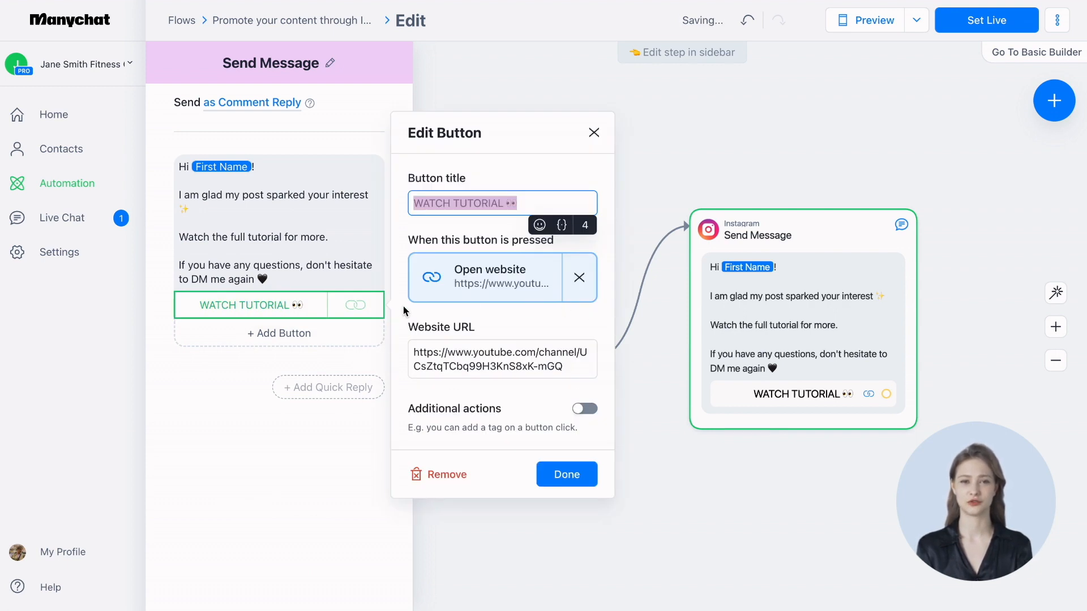
Close the WATCH TUTORIAL button settings unchanged and deselect the message block
click(565, 475)
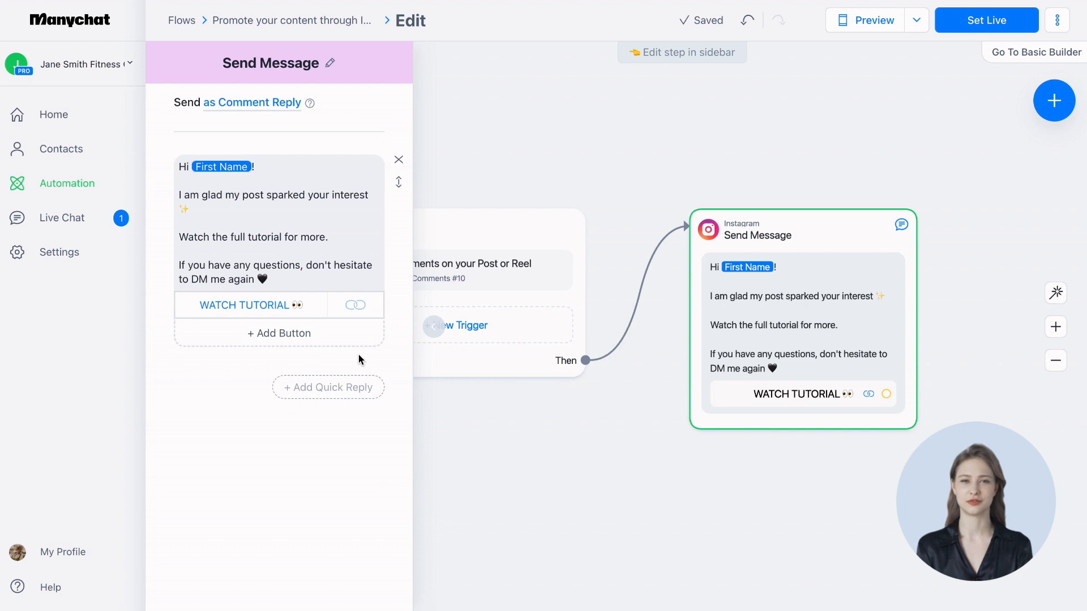
click(277, 222)
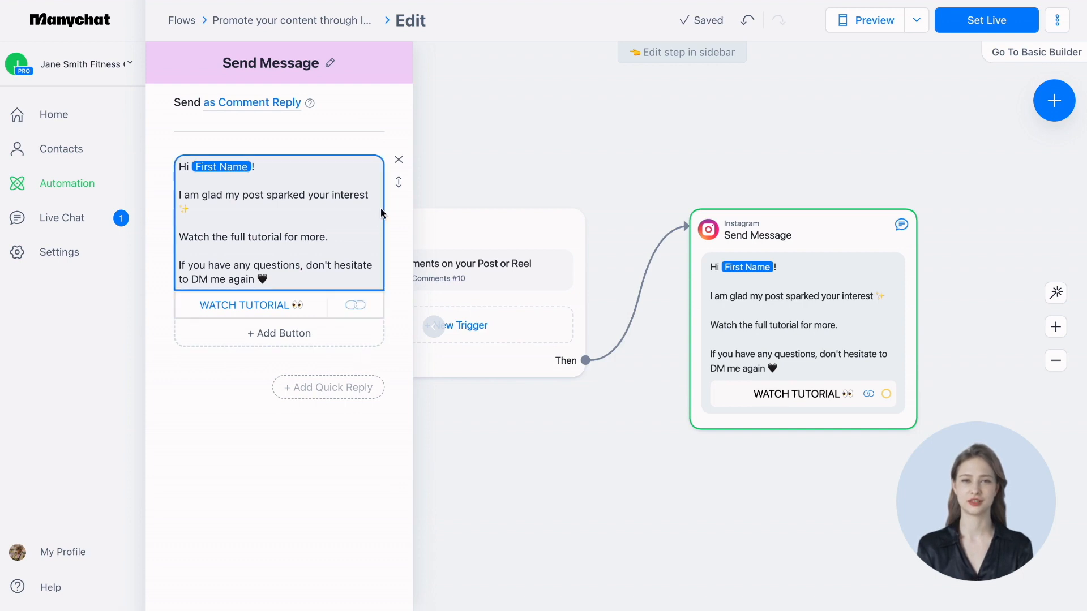
click(396, 130)
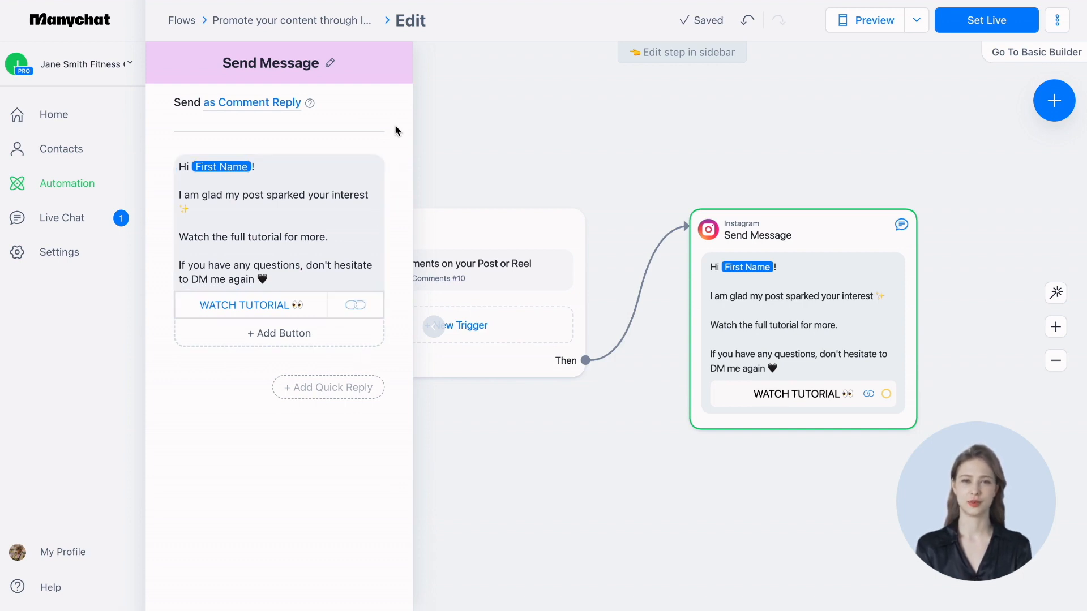
mouse_move(310, 103)
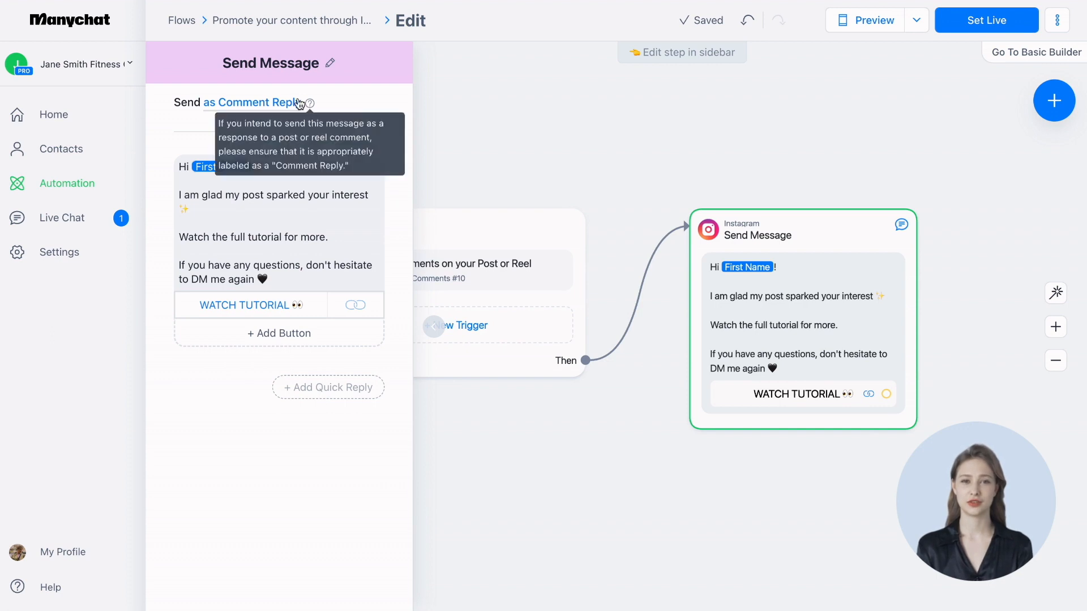
mouse_move(307, 71)
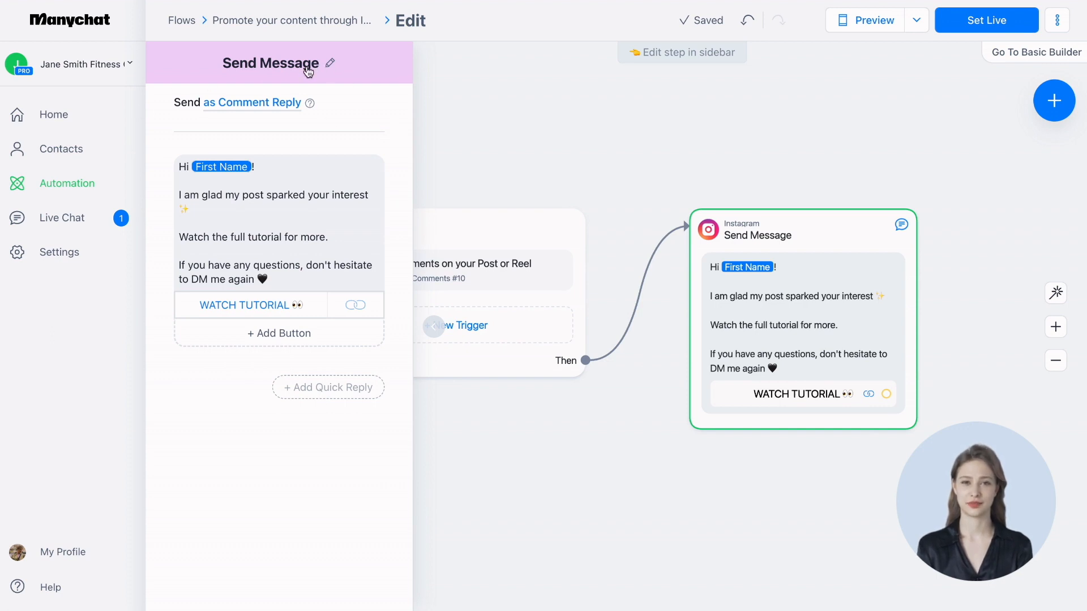
mouse_move(367, 117)
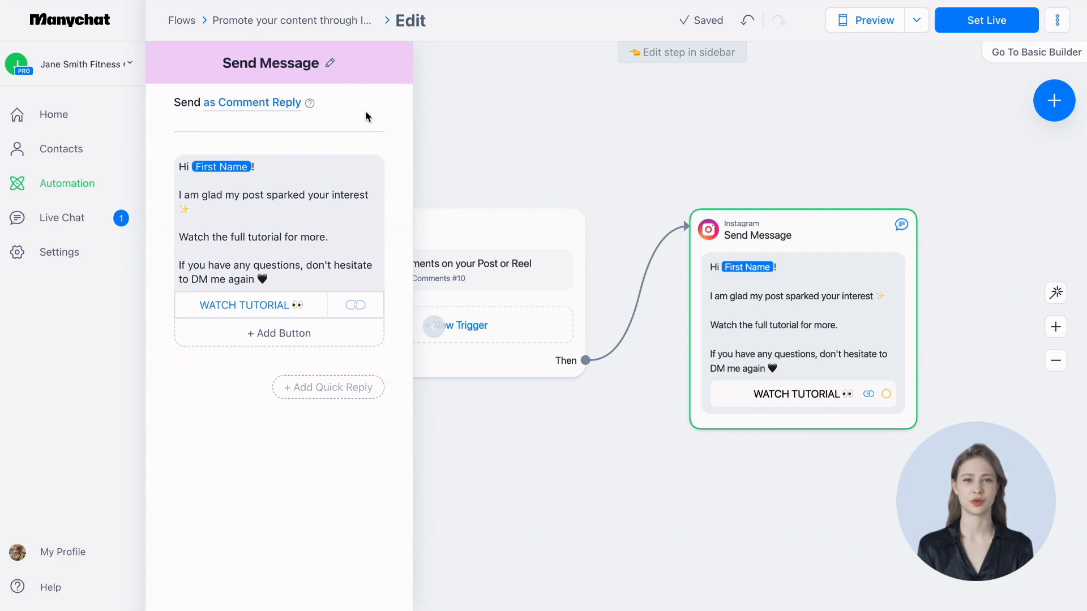
mouse_move(853, 127)
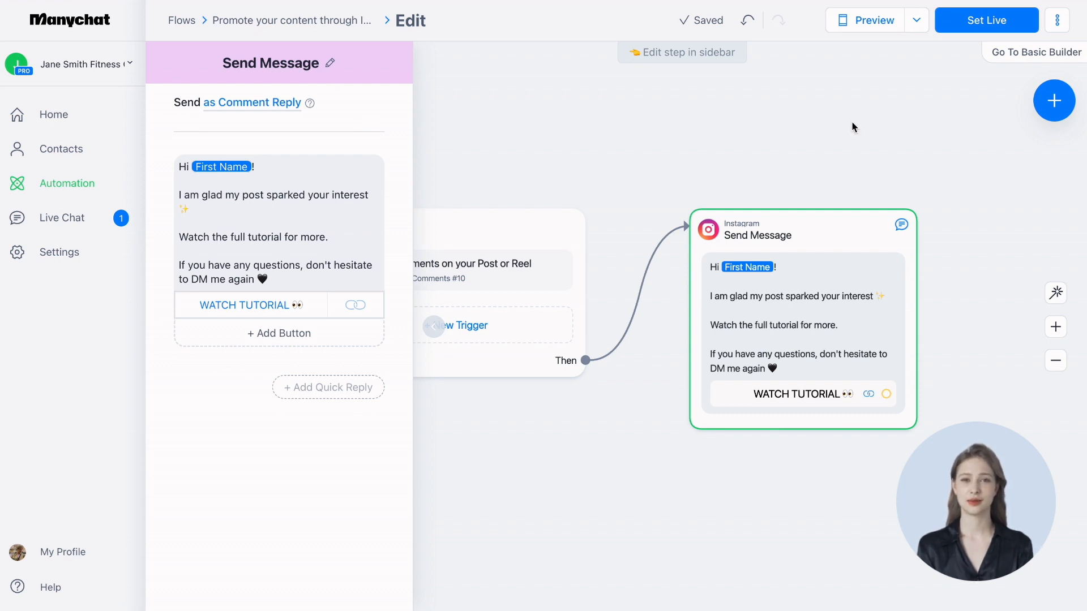
Close the message panel, set the automation live, and reopen the SECRET comment trigger
click(165, 327)
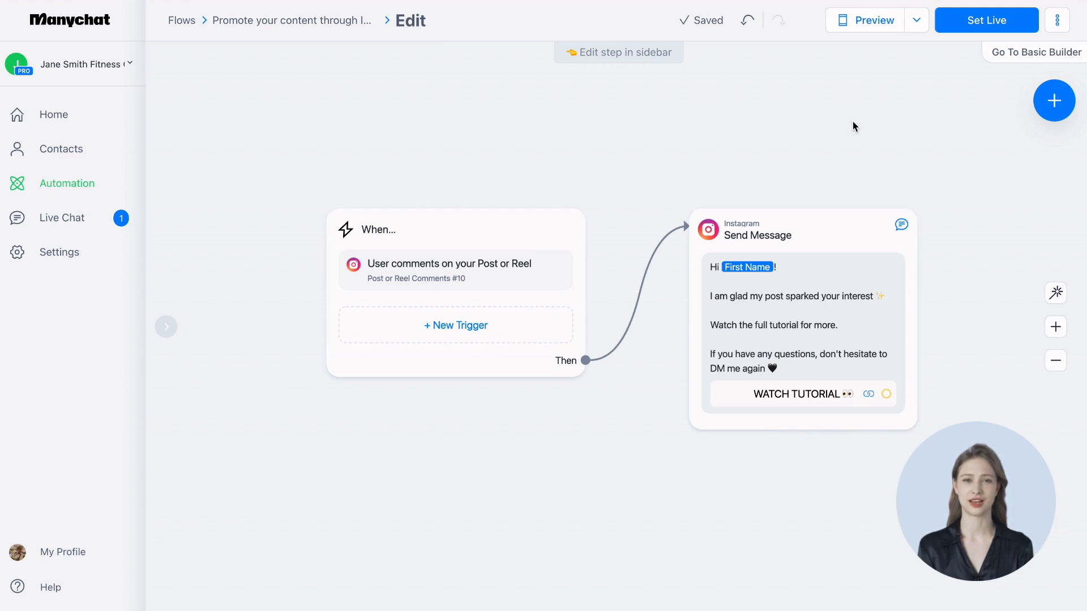
click(985, 19)
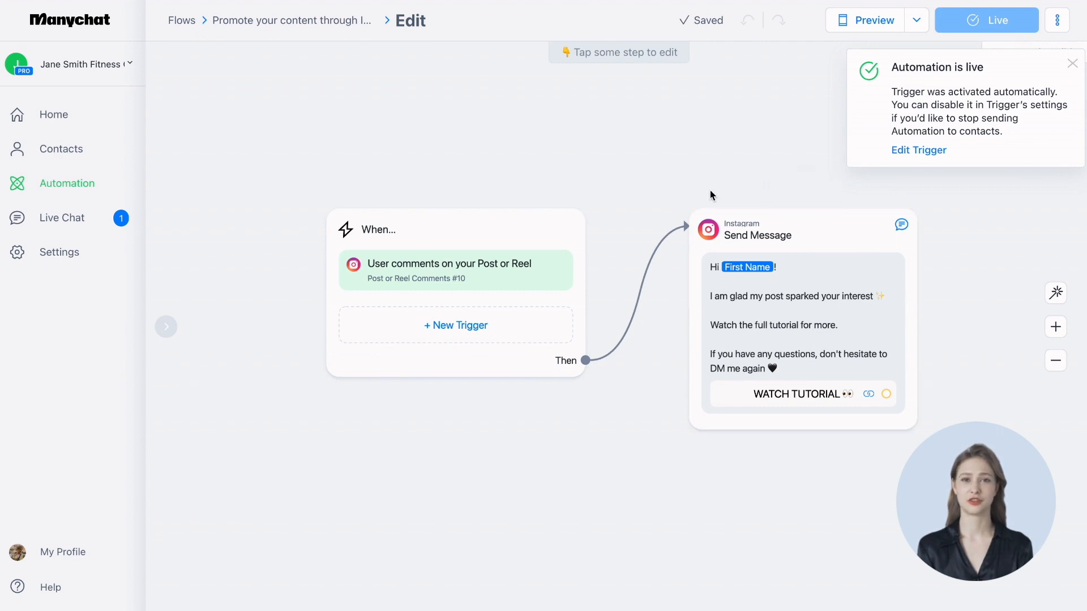
click(450, 271)
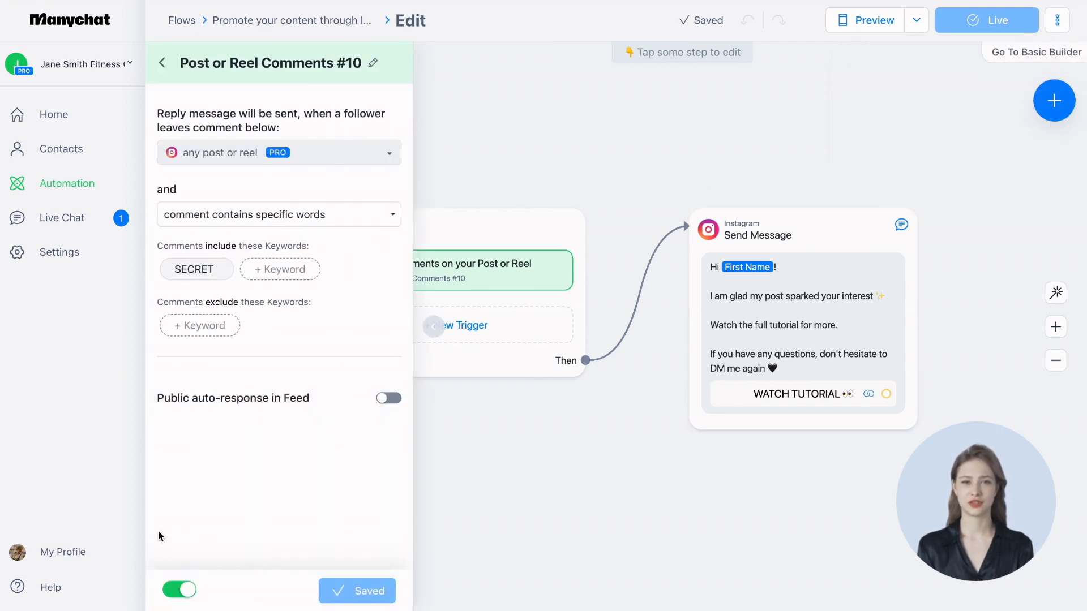
mouse_move(204, 524)
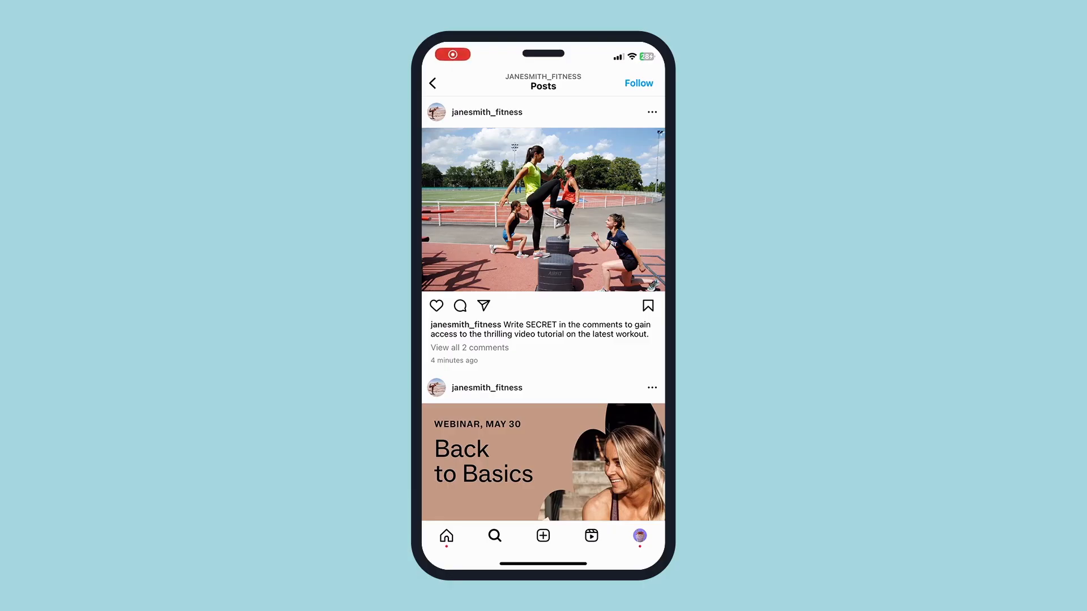
Comment SECRET on the fitness post again and open the automated tutorial DM
click(459, 306)
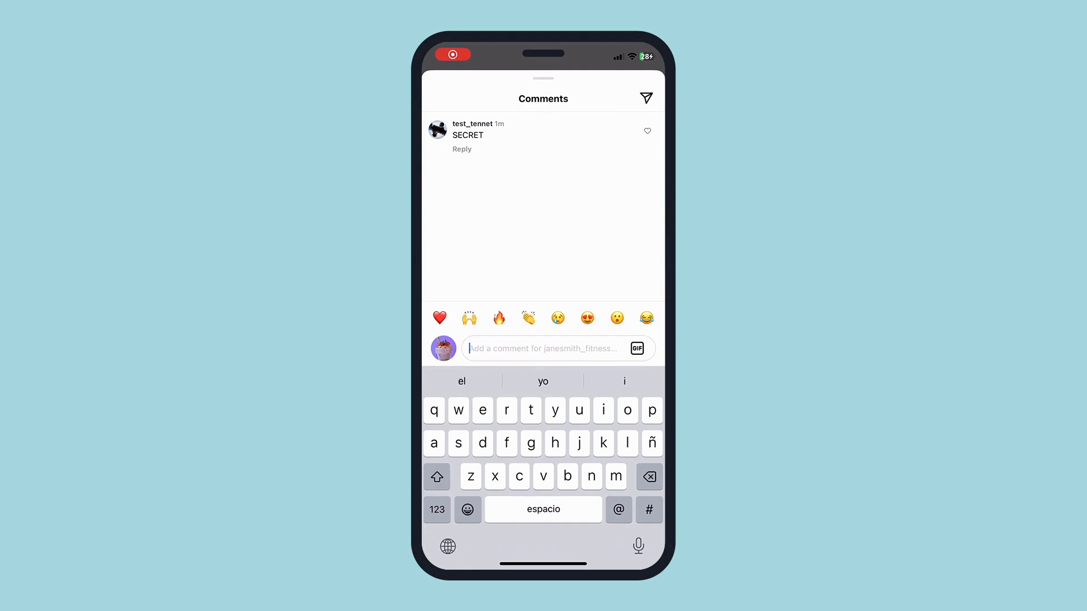
text(SECRET)
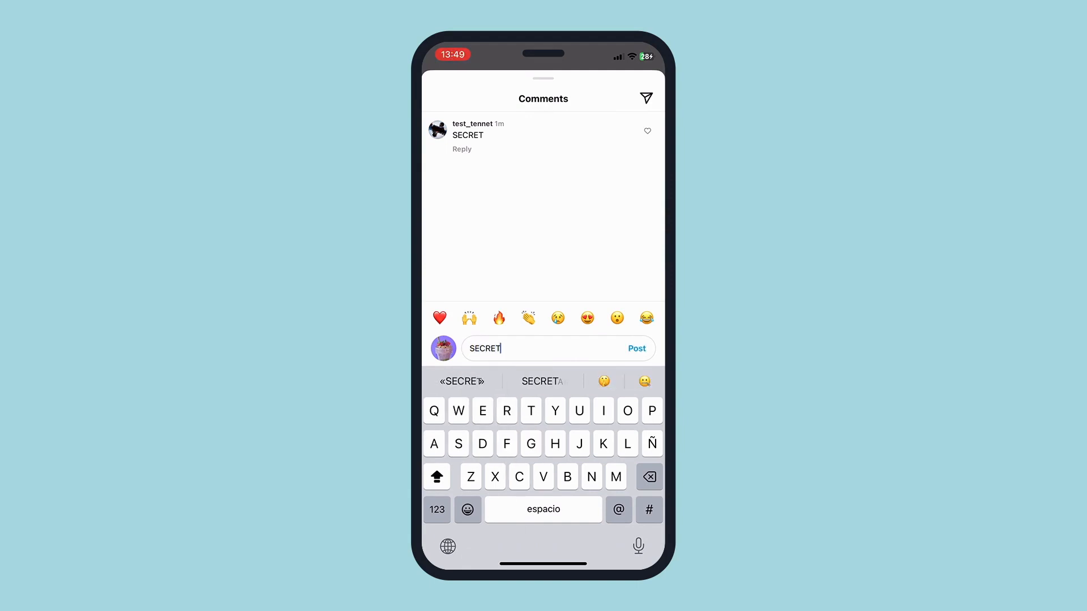
click(635, 348)
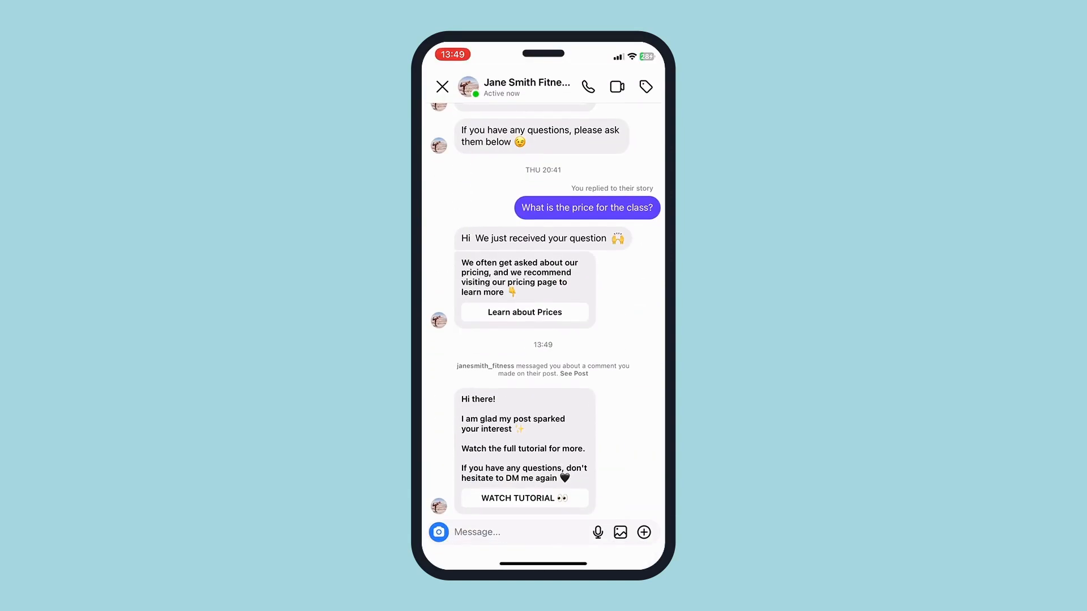
click(522, 498)
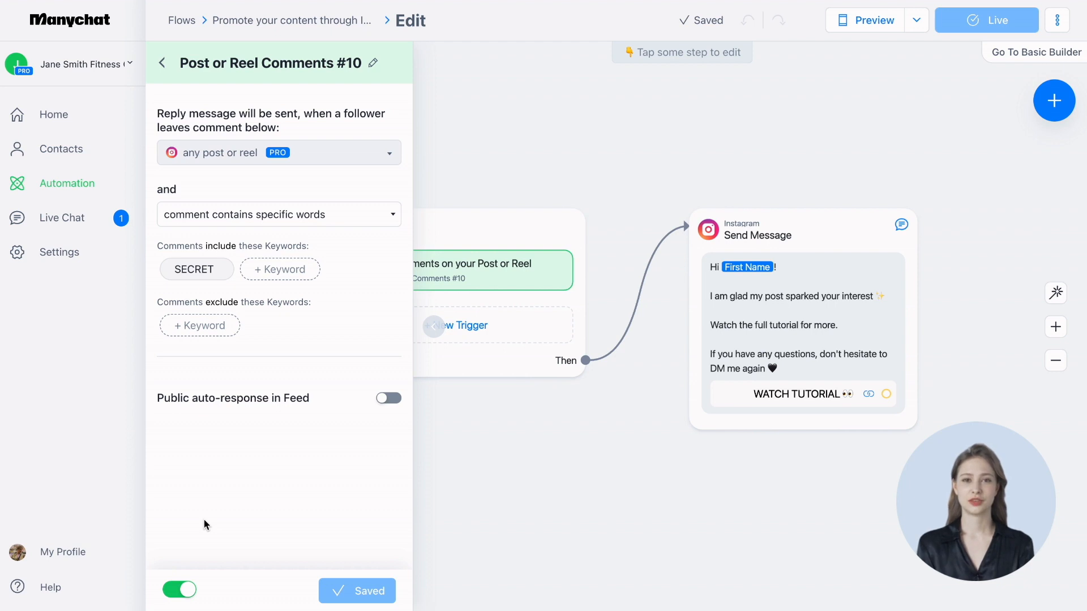
Toggle the comment trigger off and back on, close its panel, and return to Automation flows
click(179, 590)
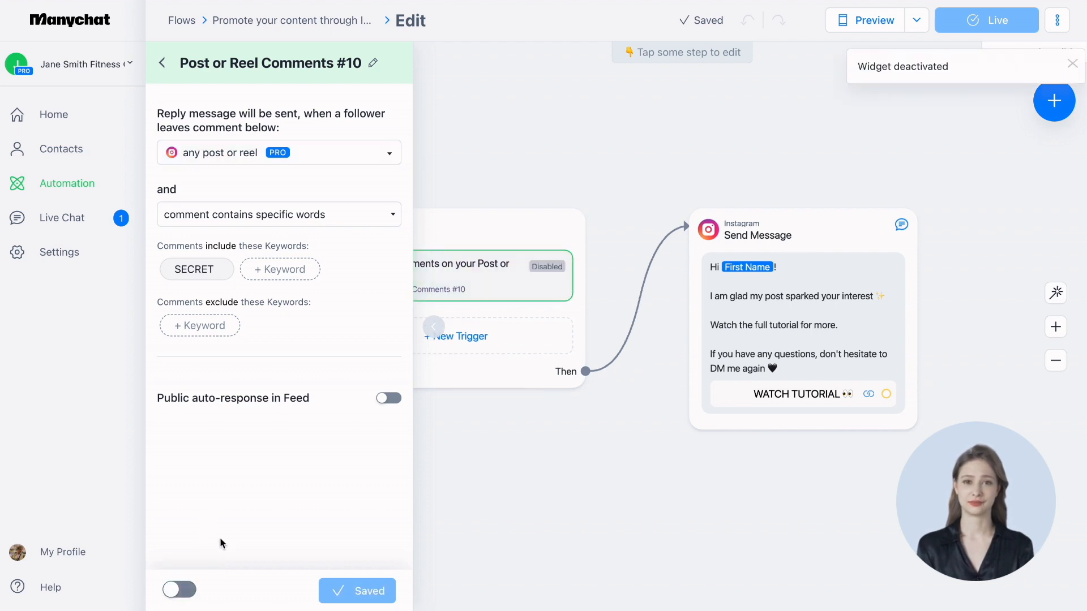
click(179, 590)
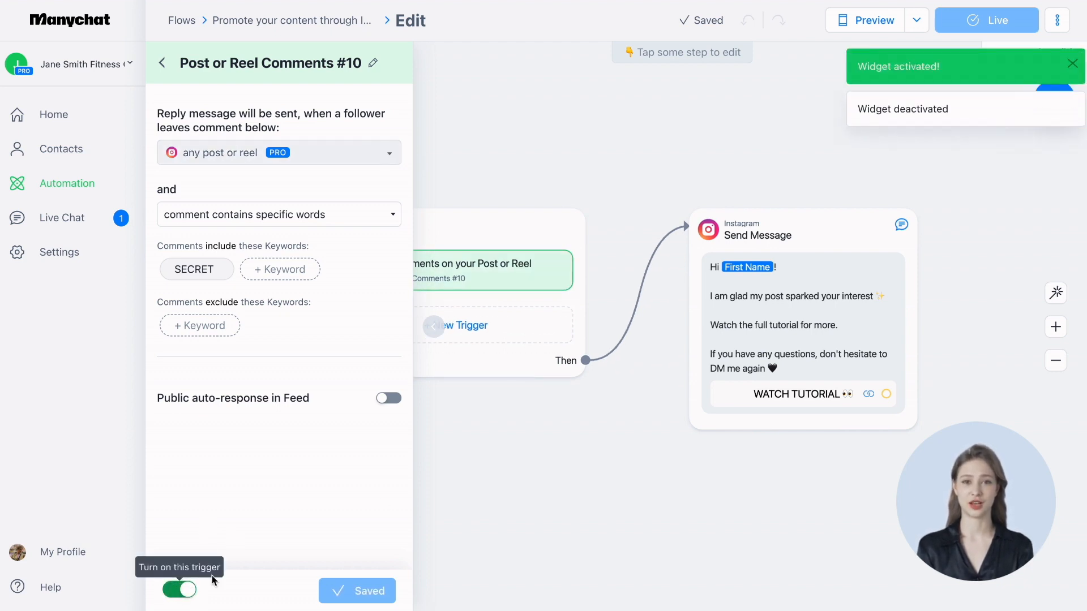
click(161, 63)
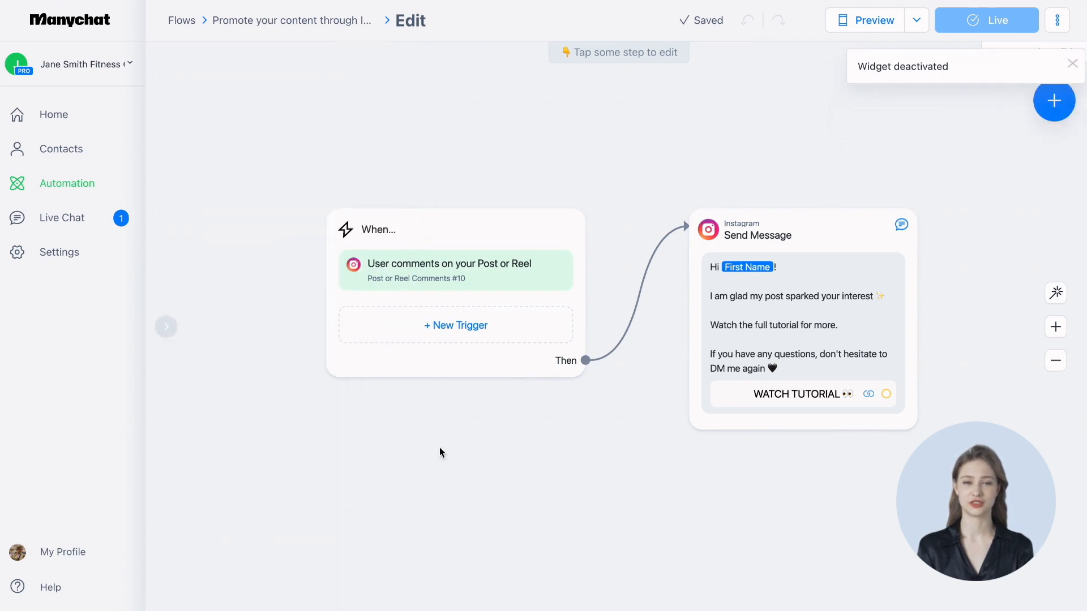
click(66, 183)
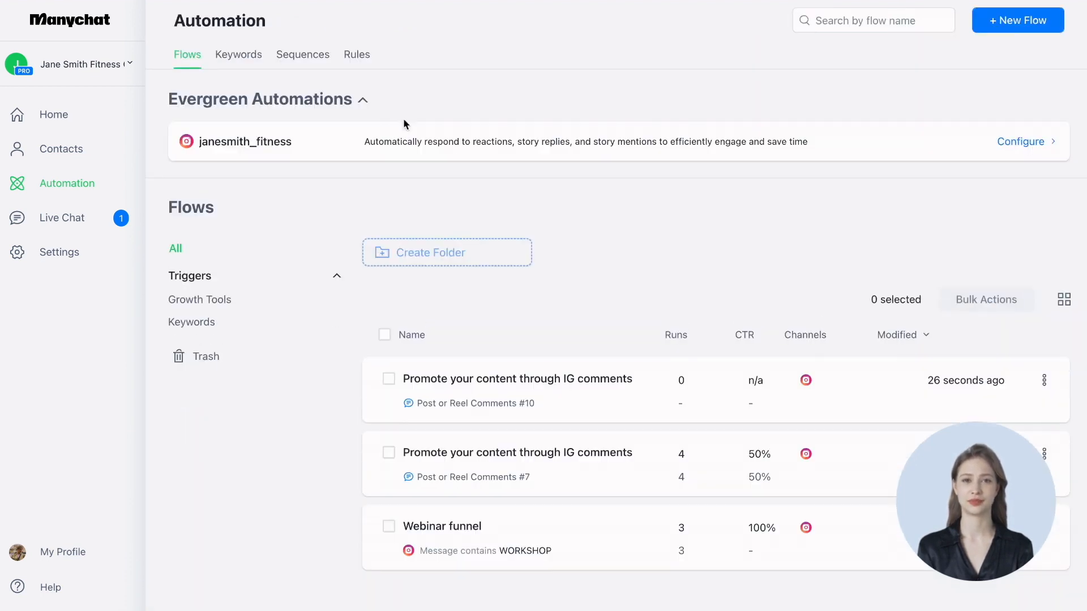
mouse_move(759, 321)
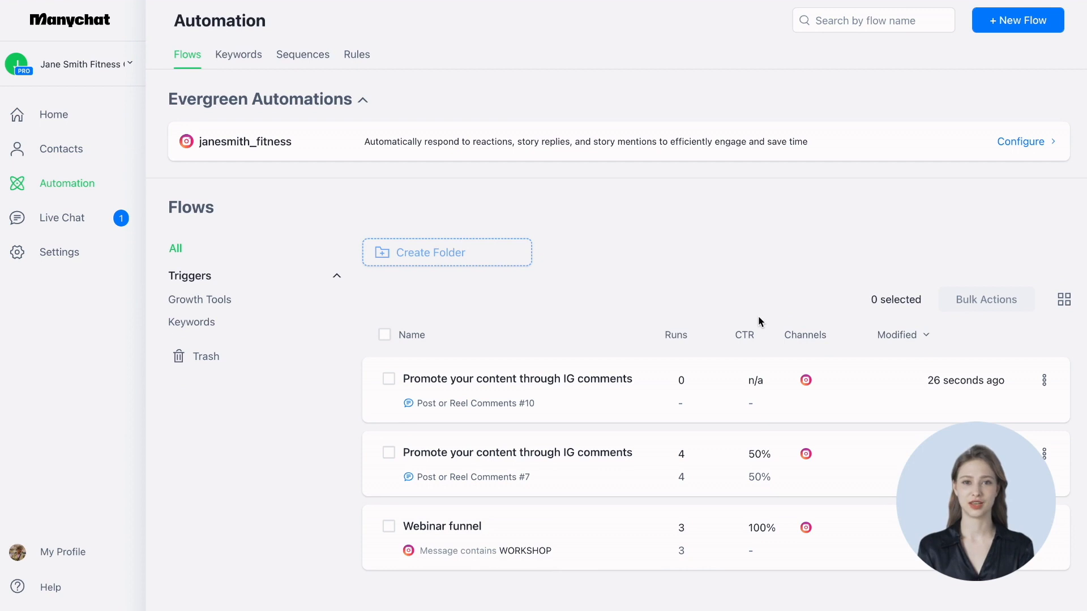